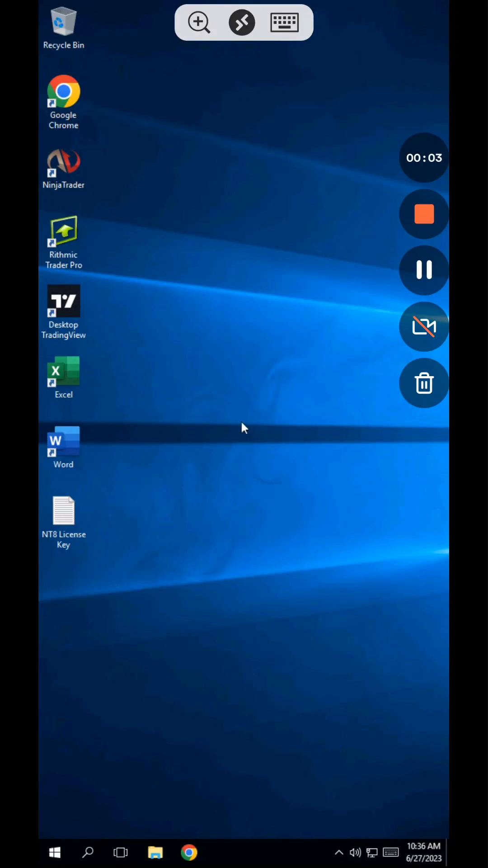
{"action": "mouse_move", "coordinate": [226, 429]}
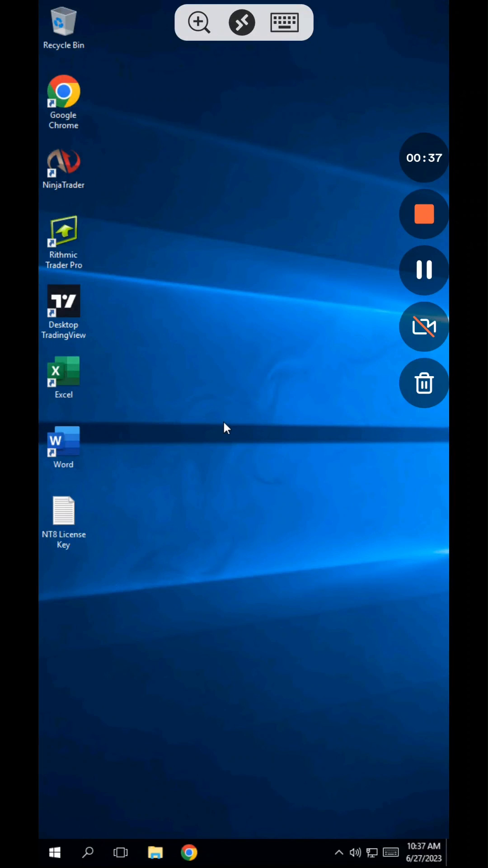
{"action": "mouse_move", "coordinate": [208, 409]}
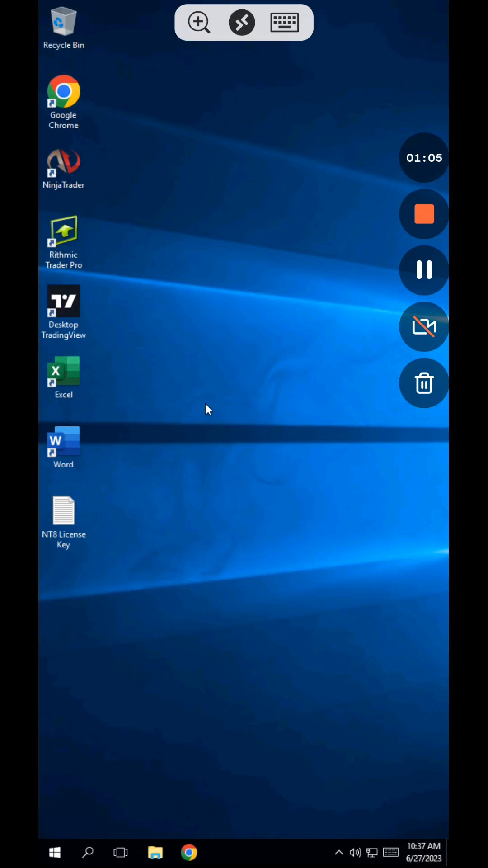
{"action": "mouse_move", "coordinate": [231, 373]}
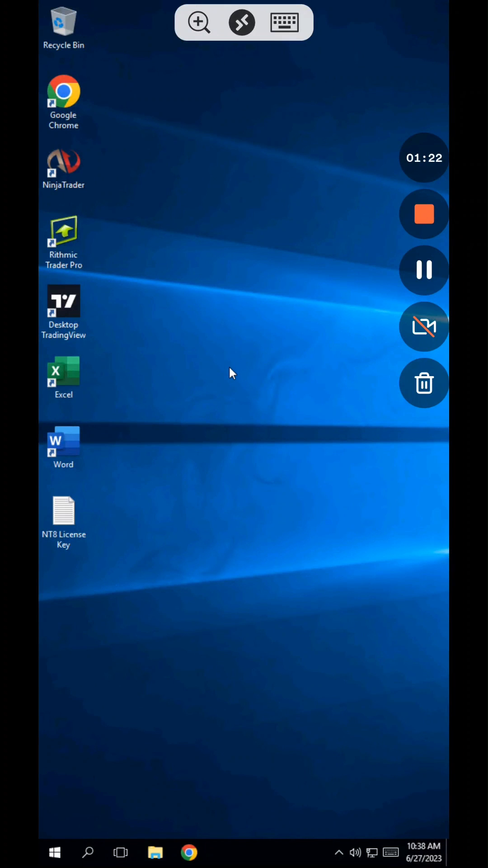
Step: Launch Rithmic Trader Pro and show the trading-system list with Apex selected
{"action": "double_click", "coordinate": [63, 236]}
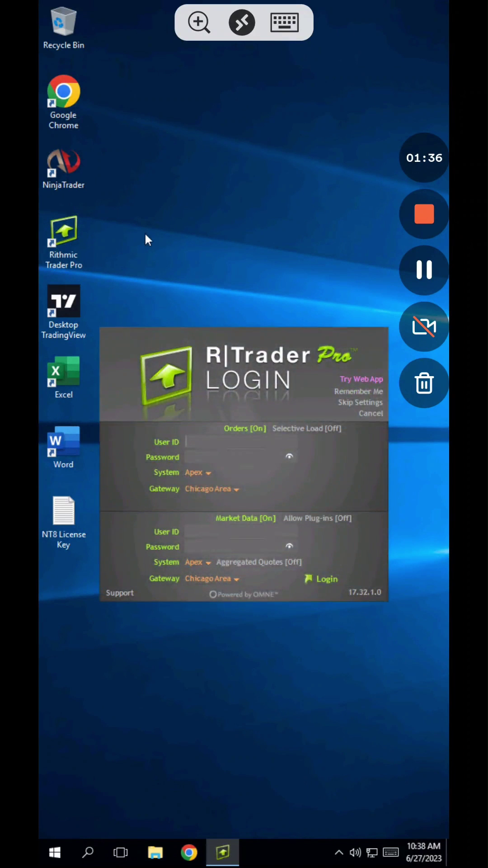
{"action": "mouse_move", "coordinate": [179, 420]}
{"action": "type", "text": "APEX-14286"}
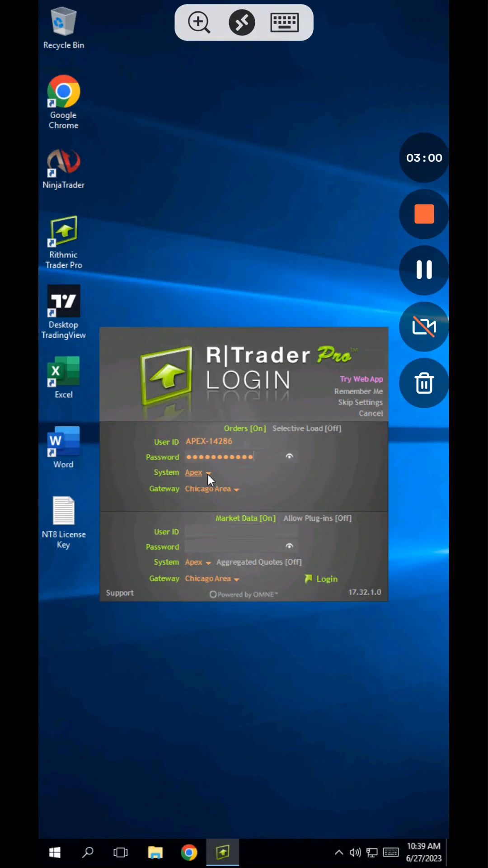
{"action": "left_click", "coordinate": [208, 472]}
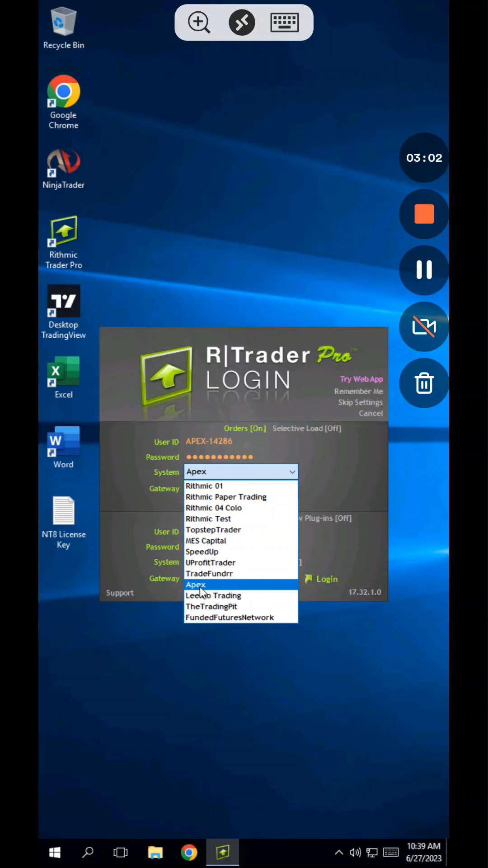
{"action": "mouse_move", "coordinate": [220, 590]}
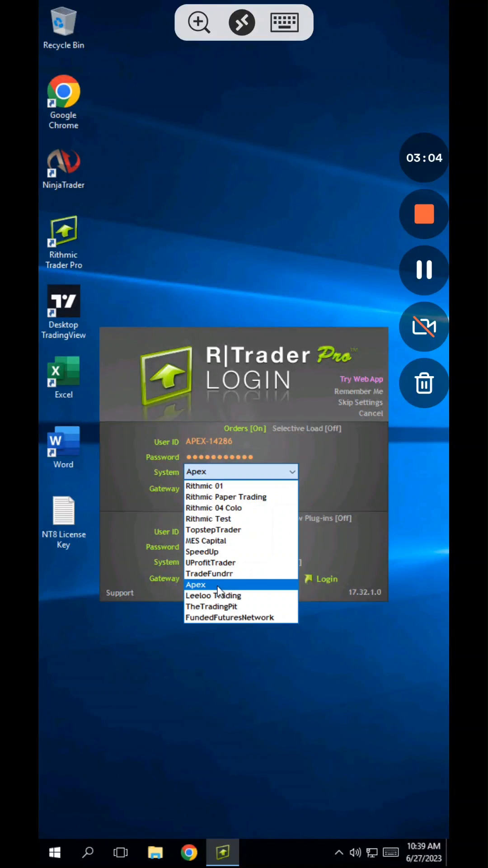
{"action": "mouse_move", "coordinate": [222, 562]}
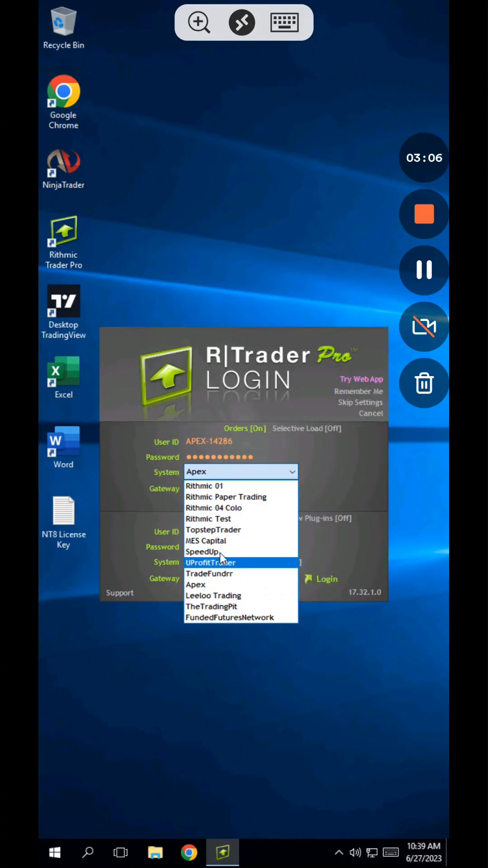
{"action": "mouse_move", "coordinate": [226, 530]}
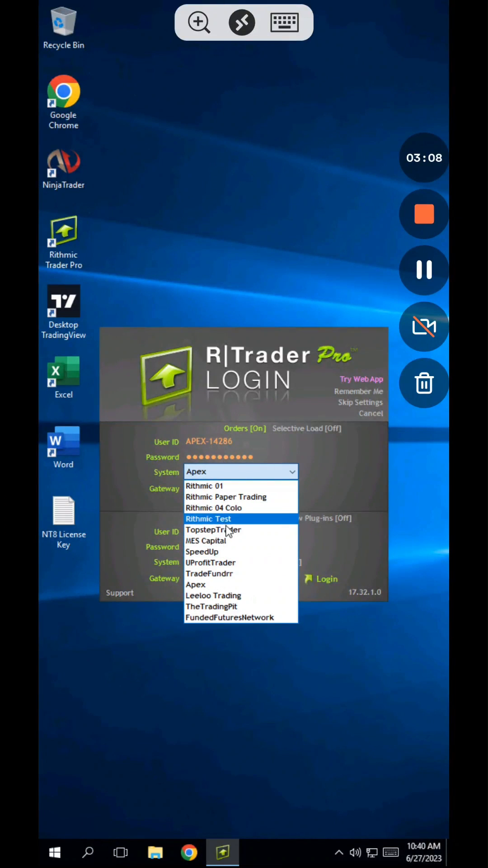
{"action": "mouse_move", "coordinate": [259, 530]}
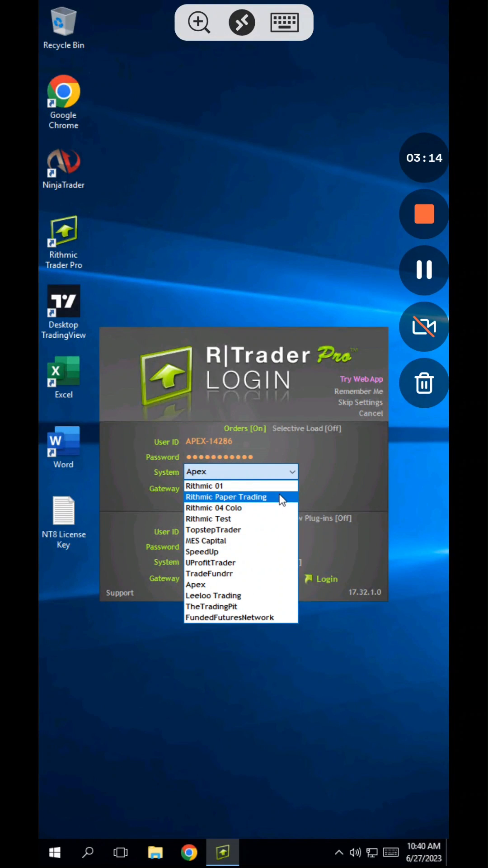
Step: Keep Apex as the system and switch Market Data to Off, confirming the change
{"action": "left_click", "coordinate": [196, 584]}
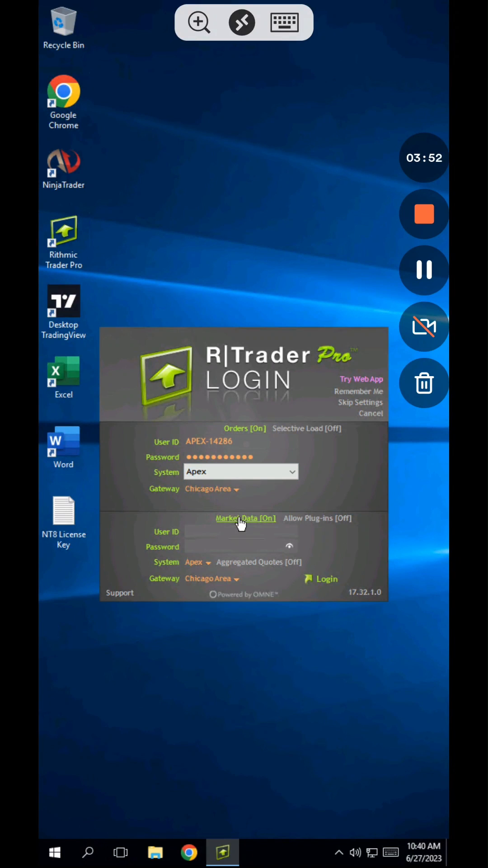
{"action": "left_click", "coordinate": [246, 518]}
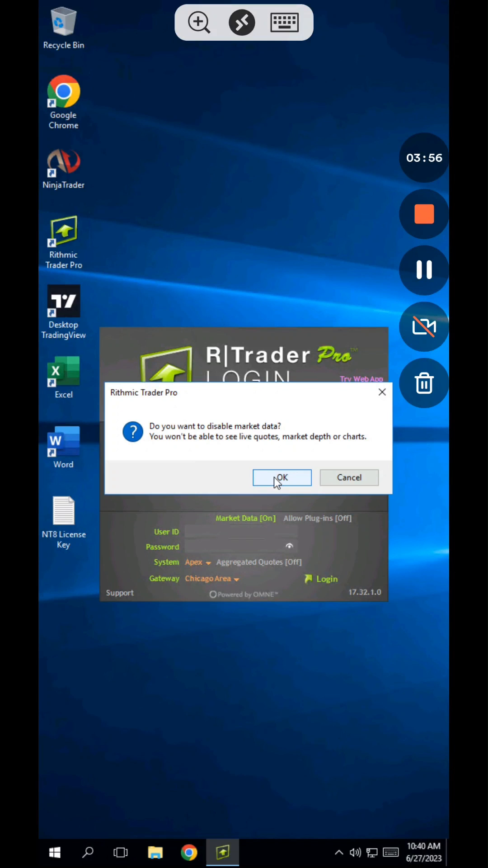
{"action": "left_click", "coordinate": [282, 477]}
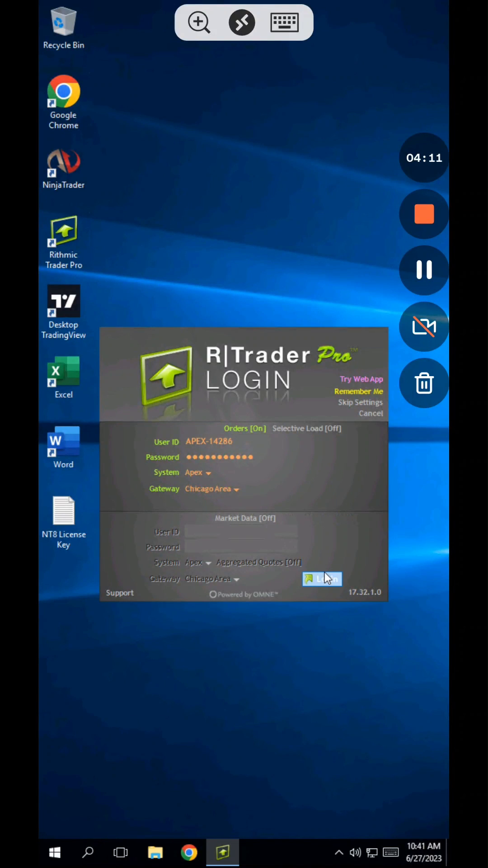
{"action": "mouse_move", "coordinate": [204, 272]}
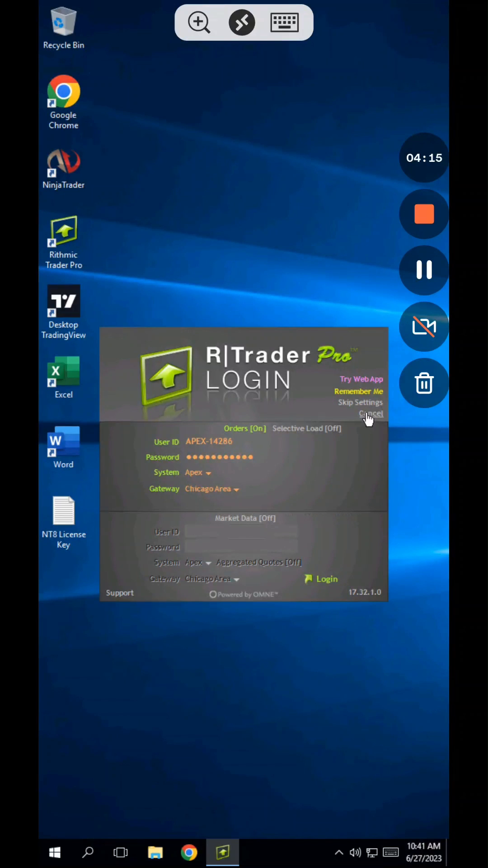
Step: Cancel the Rithmic login window and select NinjaTrader on the desktop
{"action": "left_click", "coordinate": [370, 413]}
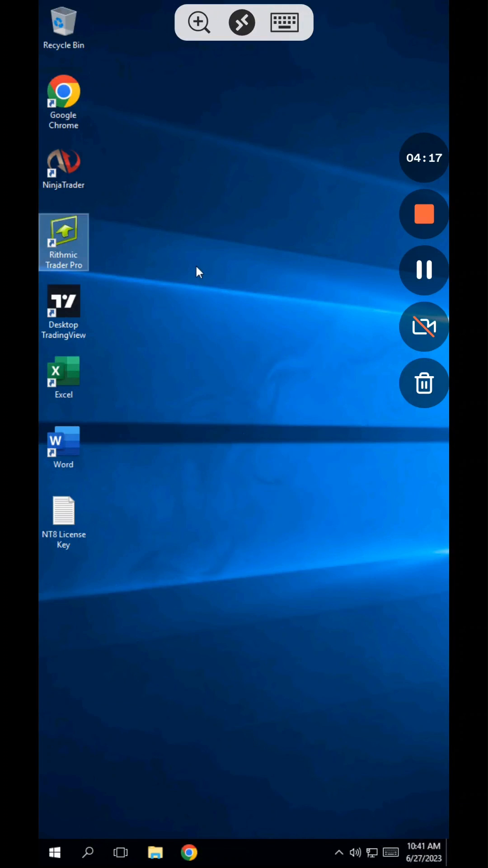
{"action": "left_click", "coordinate": [63, 167]}
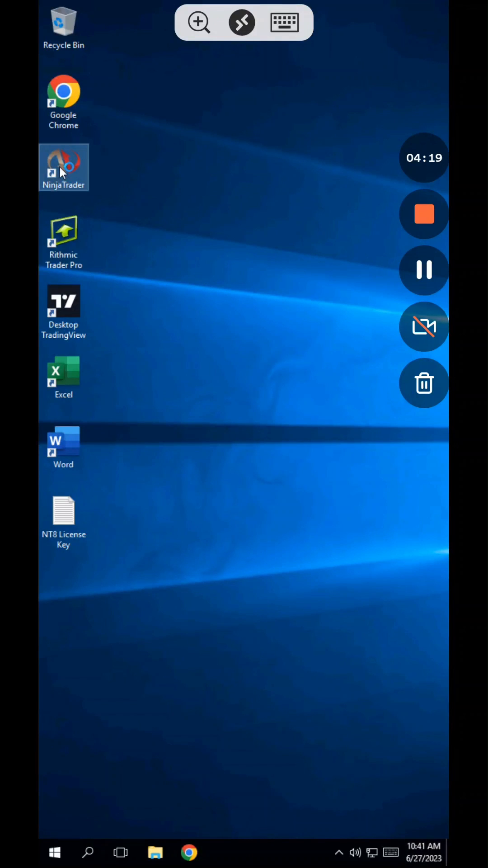
Step: Start NinjaTrader 8 so its Control Center shows the empty Accounts list
{"action": "double_click", "coordinate": [63, 166]}
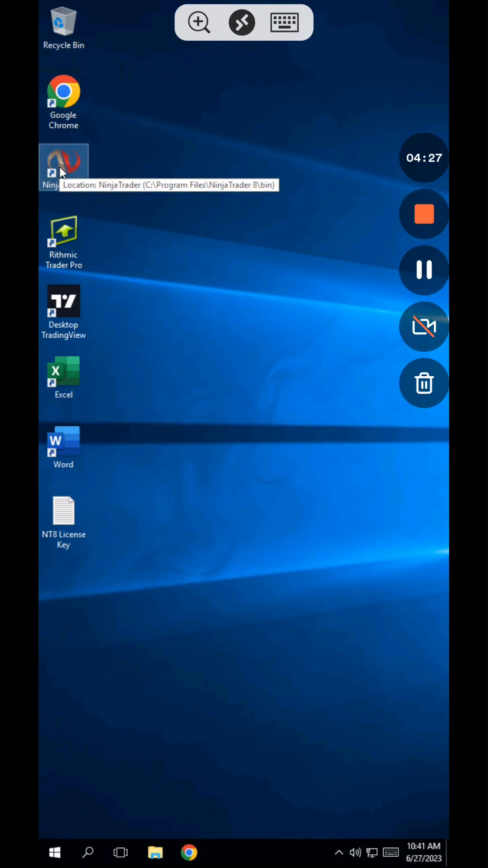
{"action": "double_click", "coordinate": [63, 161]}
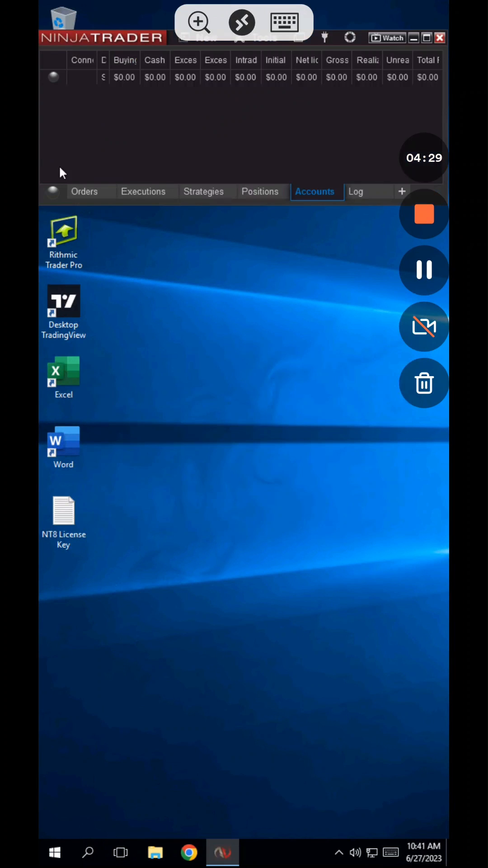
{"action": "mouse_move", "coordinate": [126, 113]}
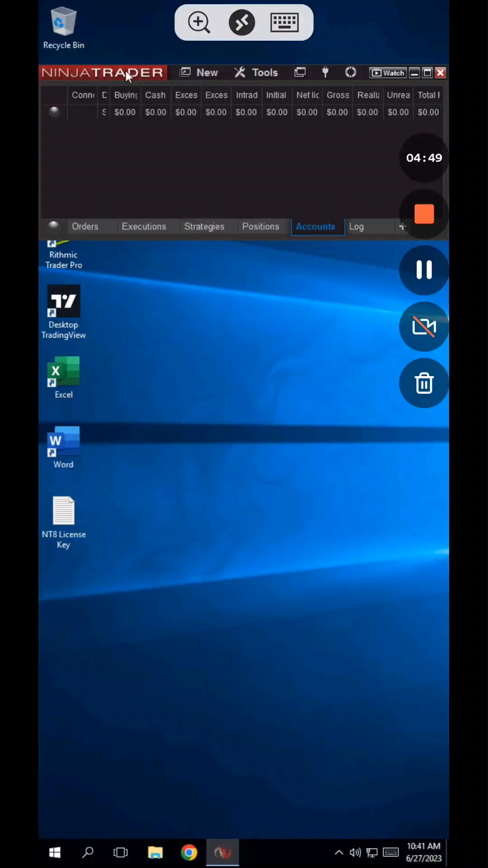
{"action": "mouse_move", "coordinate": [63, 514]}
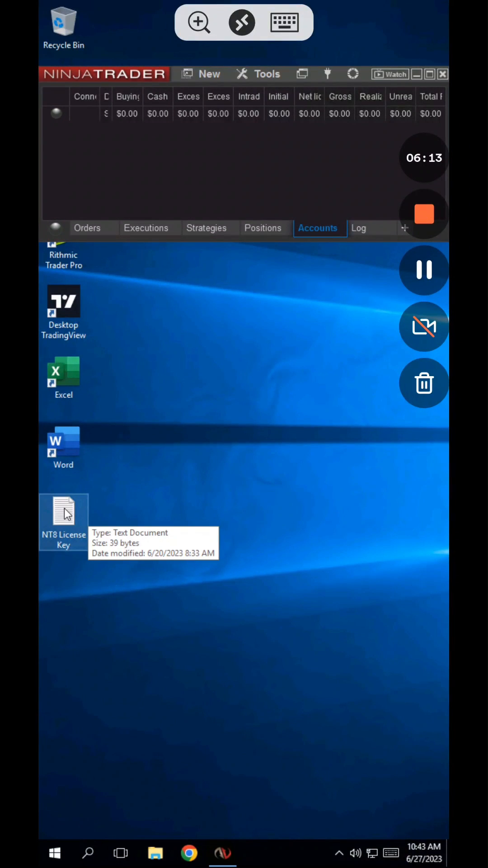
{"action": "mouse_move", "coordinate": [79, 518]}
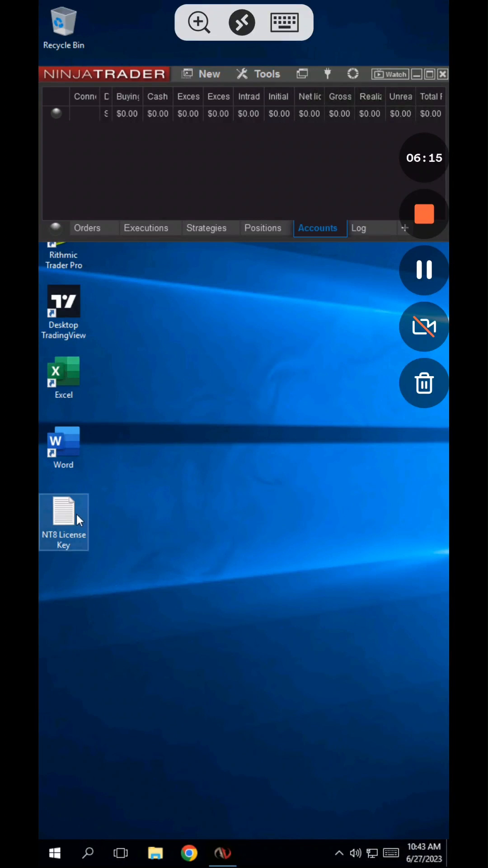
{"action": "mouse_move", "coordinate": [78, 519]}
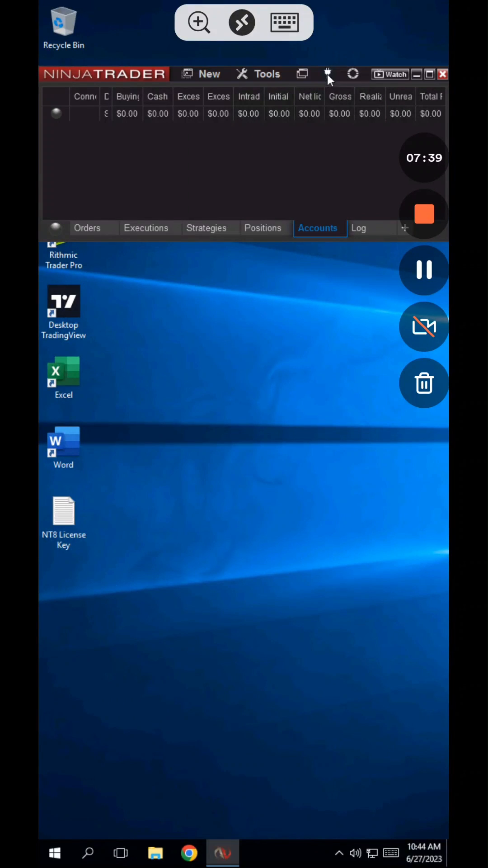
{"action": "mouse_move", "coordinate": [327, 74]}
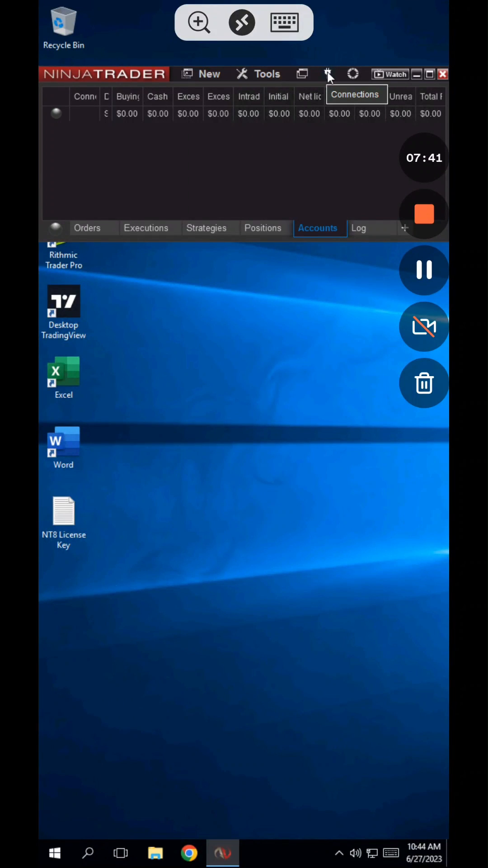
Step: Add a Rithmic for NinjaTrader Brokerage connection set to connect on start-up
{"action": "left_click", "coordinate": [327, 74]}
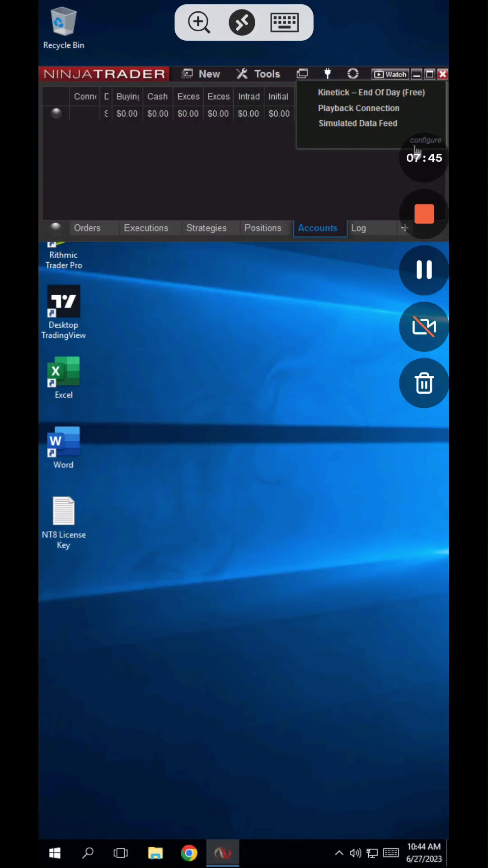
{"action": "left_click", "coordinate": [426, 140]}
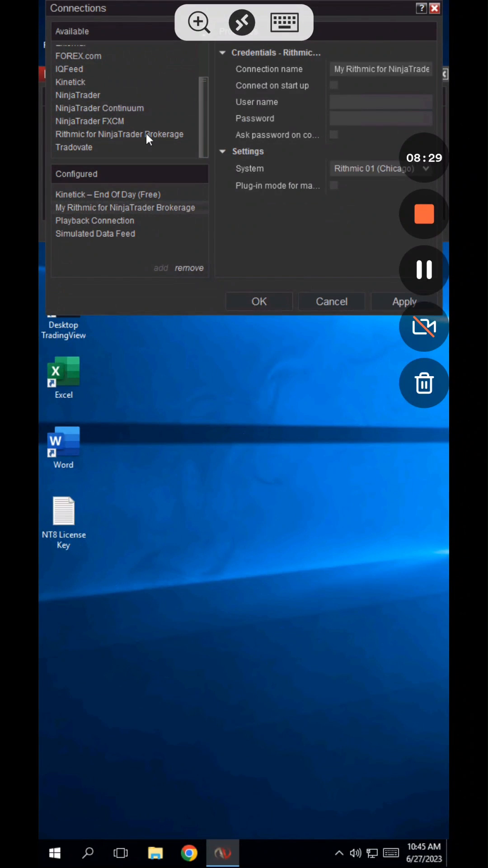
{"action": "mouse_move", "coordinate": [305, 81]}
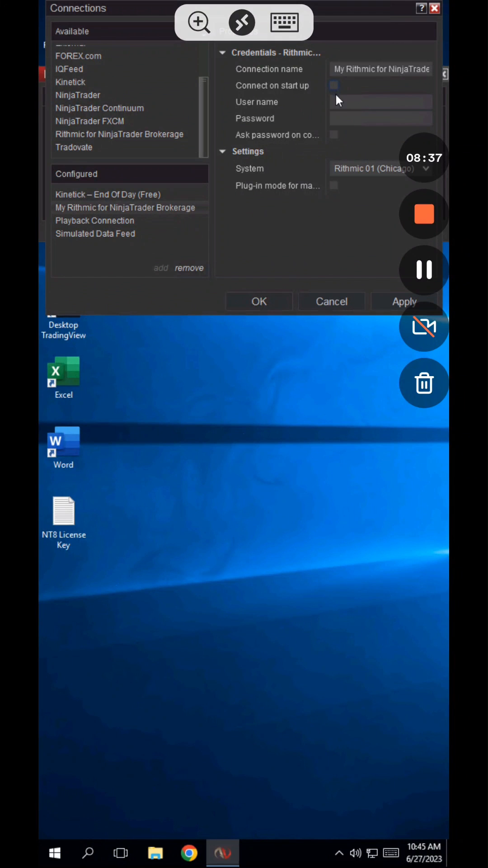
{"action": "left_click", "coordinate": [334, 85]}
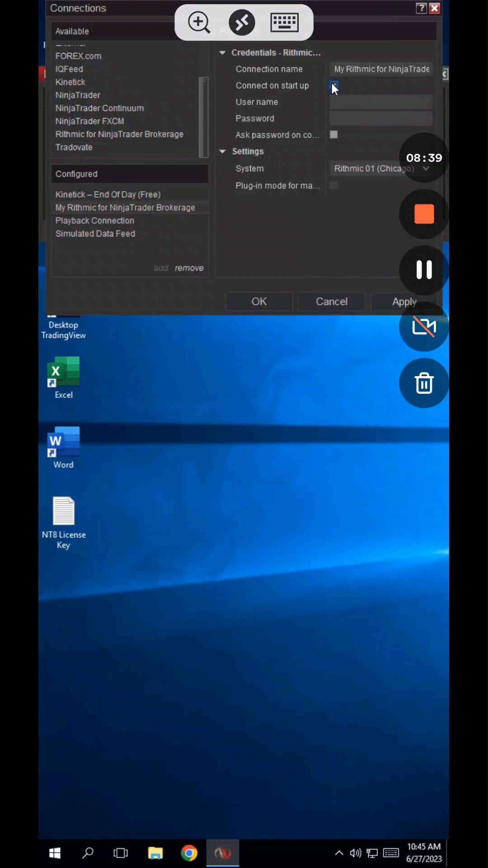
Step: Enter the login credentials, set System to Apex and confirm the connection settings
{"action": "left_click", "coordinate": [380, 168]}
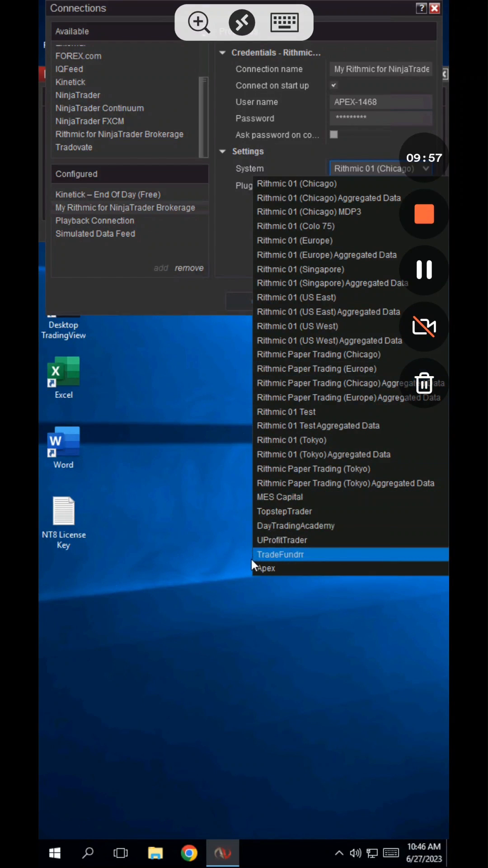
{"action": "mouse_move", "coordinate": [266, 571]}
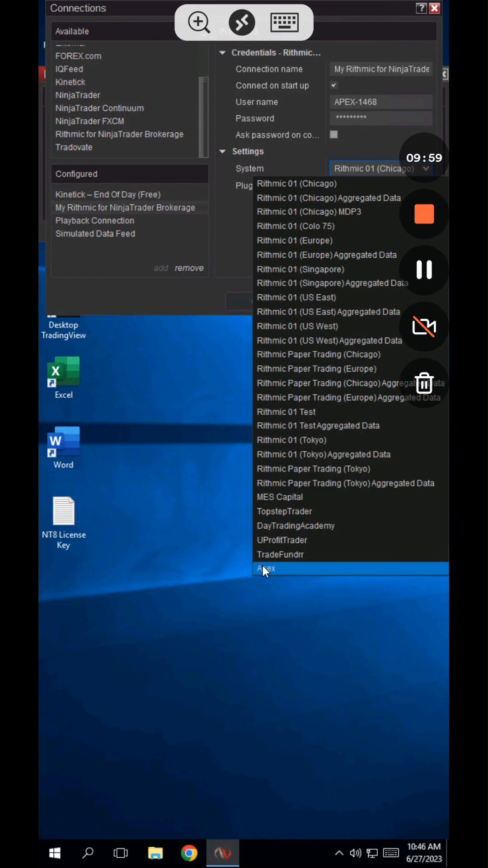
{"action": "left_click", "coordinate": [265, 567]}
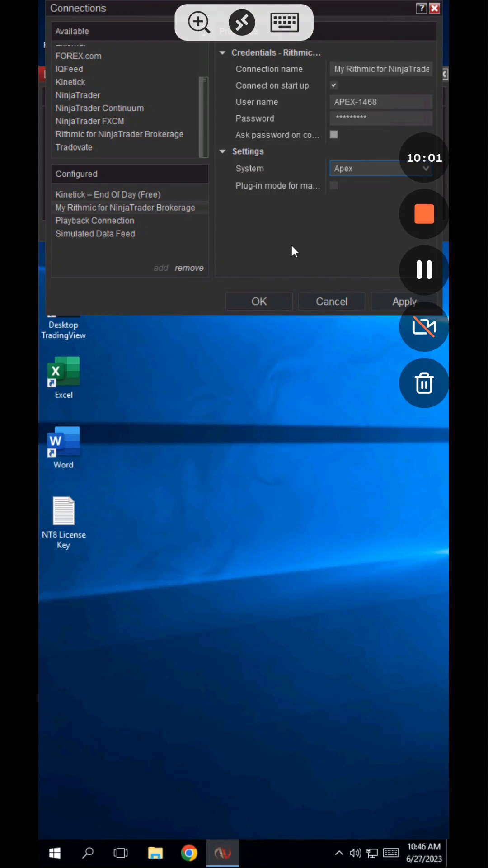
{"action": "left_click", "coordinate": [259, 302]}
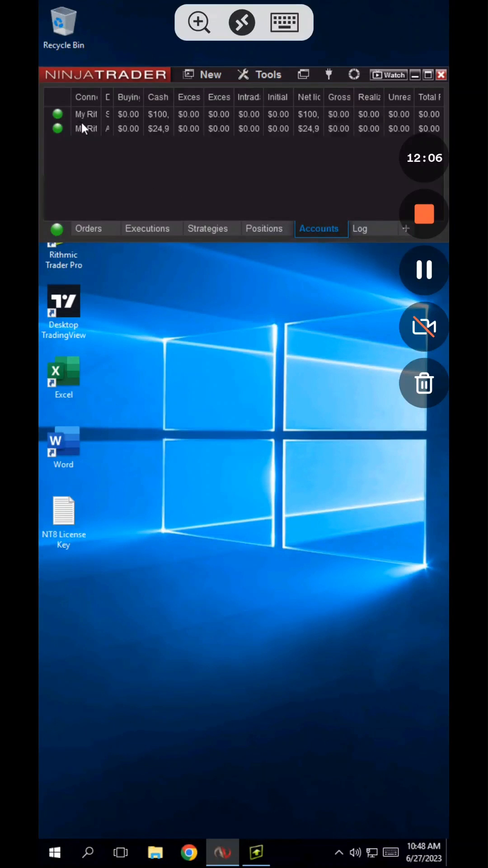
Step: Create a new chart window for the ES 09-23 instrument on a 1-minute series
{"action": "left_click", "coordinate": [211, 74]}
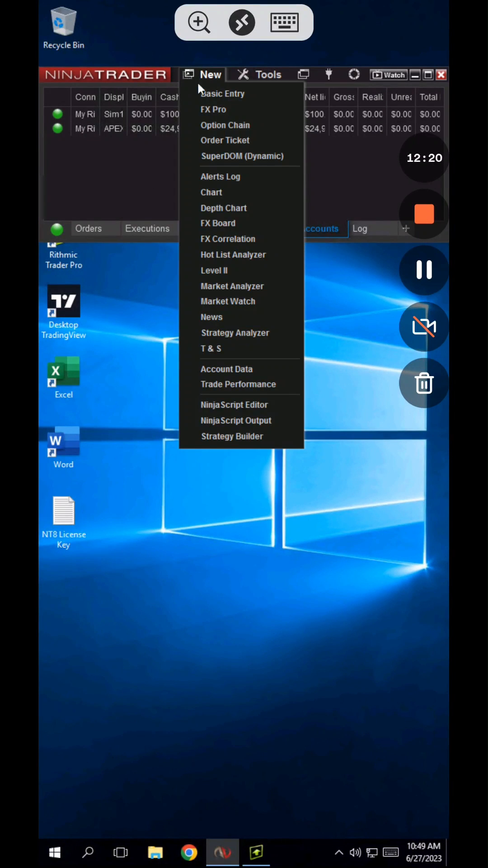
{"action": "left_click", "coordinate": [212, 192]}
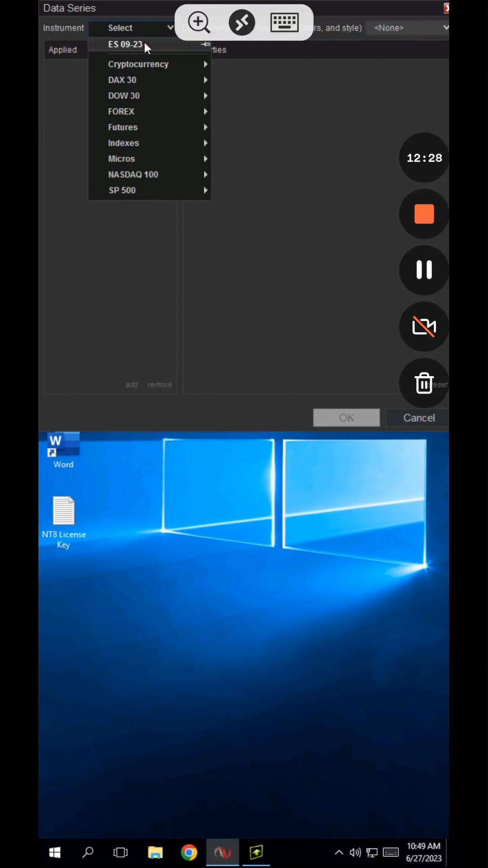
{"action": "left_click", "coordinate": [124, 45]}
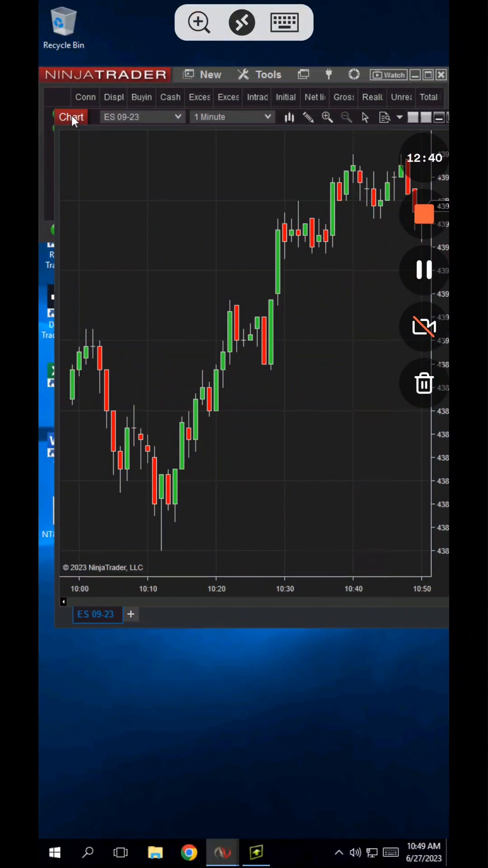
Step: Maximize the ES chart and display the Chart Trader order panel beside the candles
{"action": "left_click", "coordinate": [427, 74]}
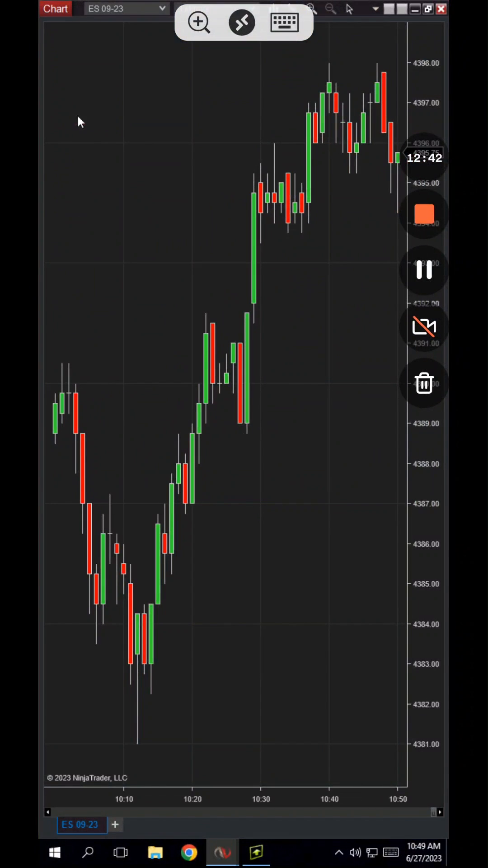
{"action": "mouse_move", "coordinate": [158, 108]}
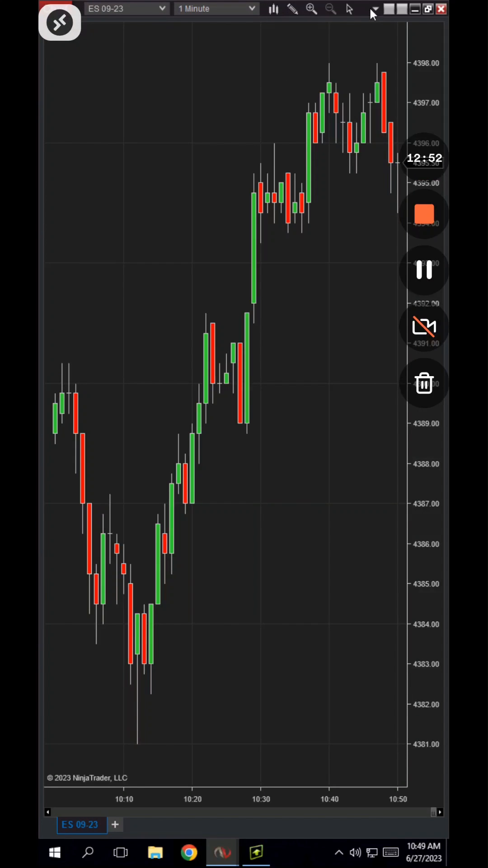
{"action": "left_click", "coordinate": [376, 8]}
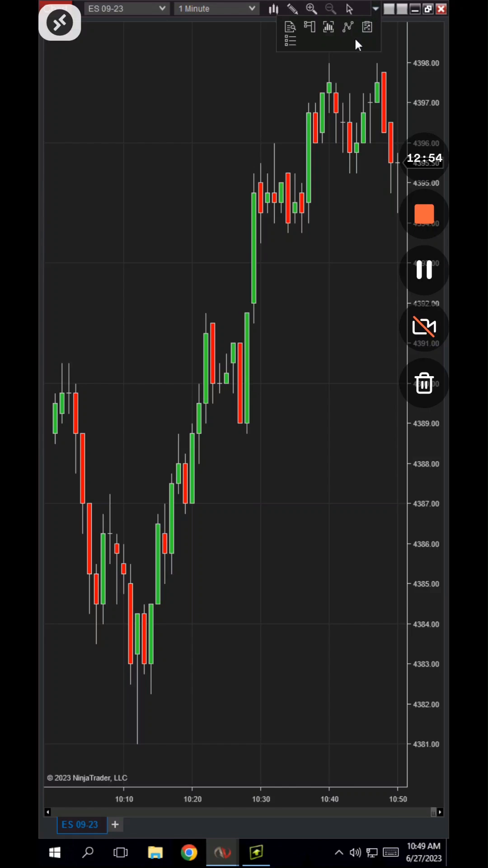
{"action": "mouse_move", "coordinate": [310, 26]}
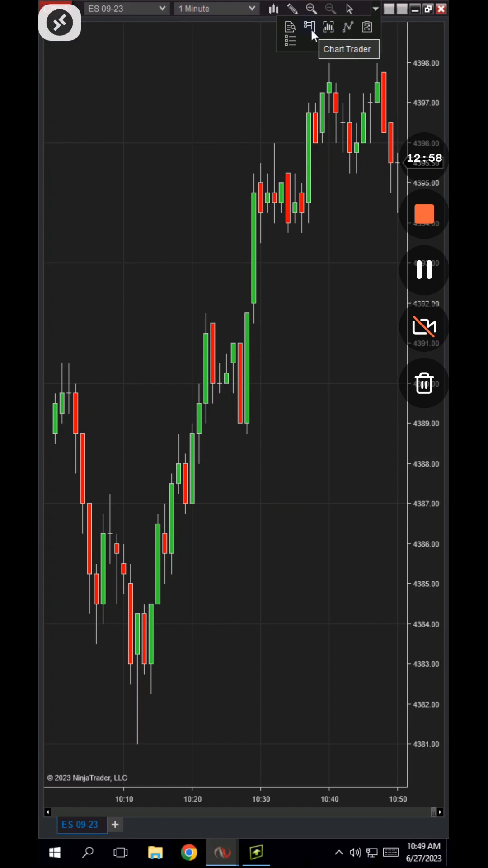
{"action": "left_click", "coordinate": [309, 26]}
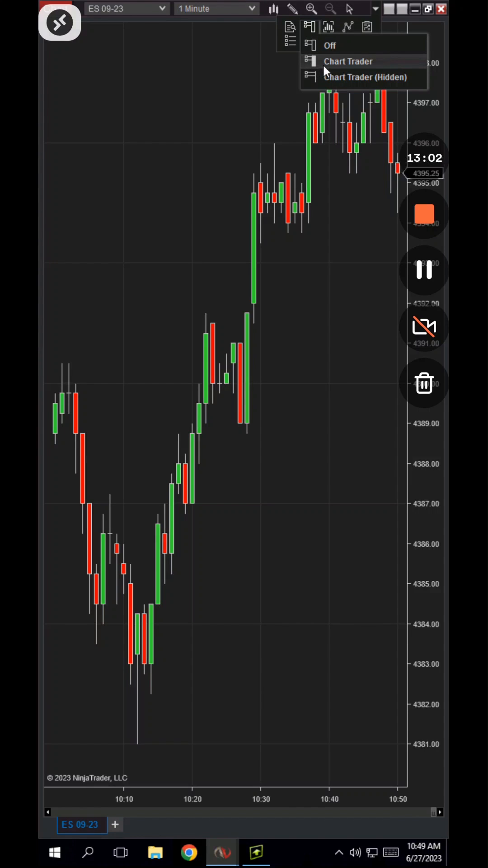
{"action": "left_click", "coordinate": [349, 62]}
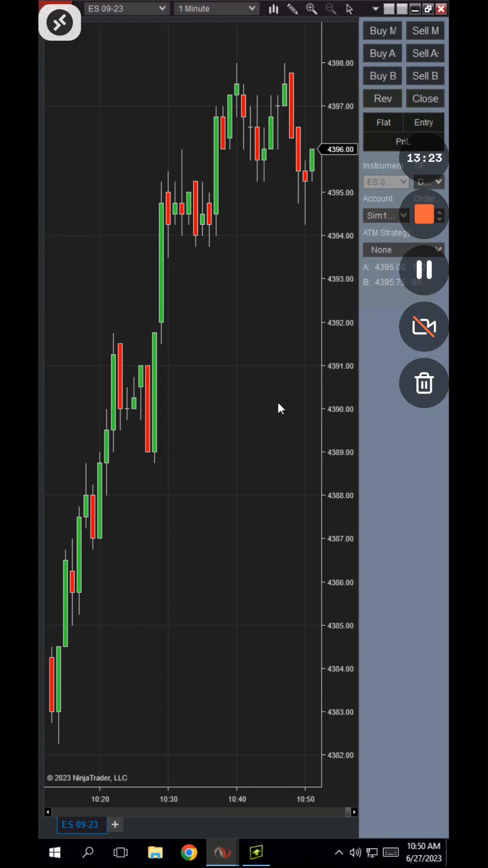
{"action": "mouse_move", "coordinate": [338, 285]}
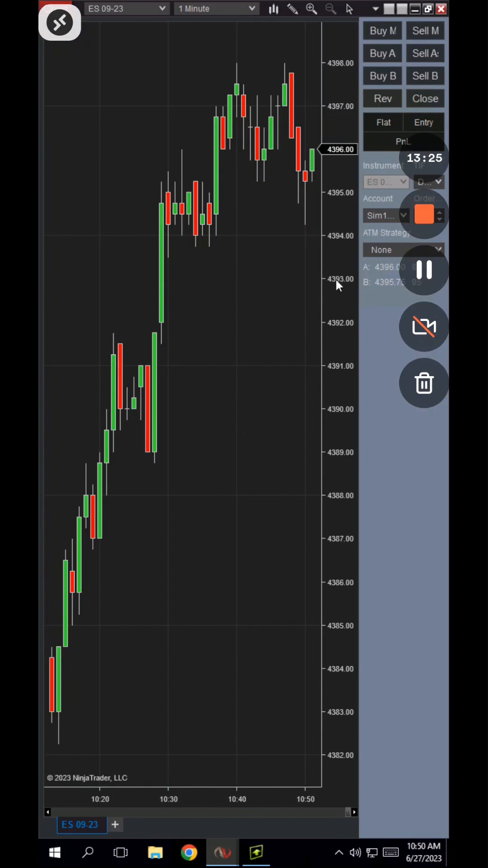
{"action": "mouse_move", "coordinate": [329, 293]}
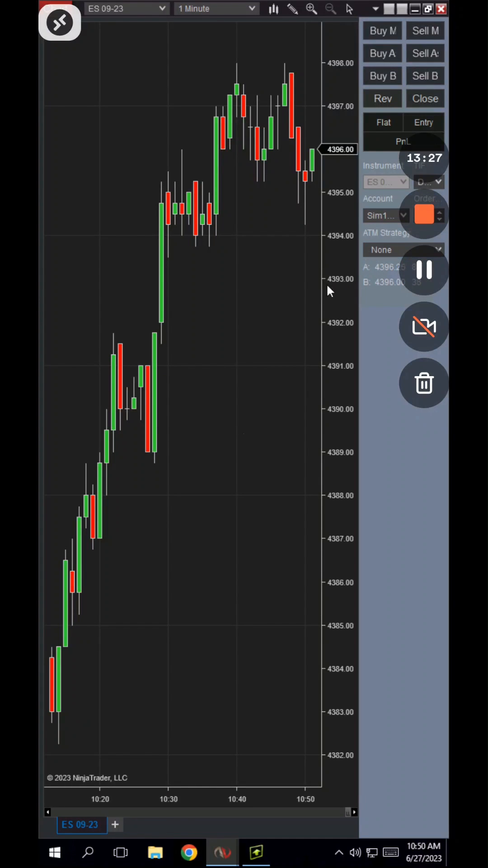